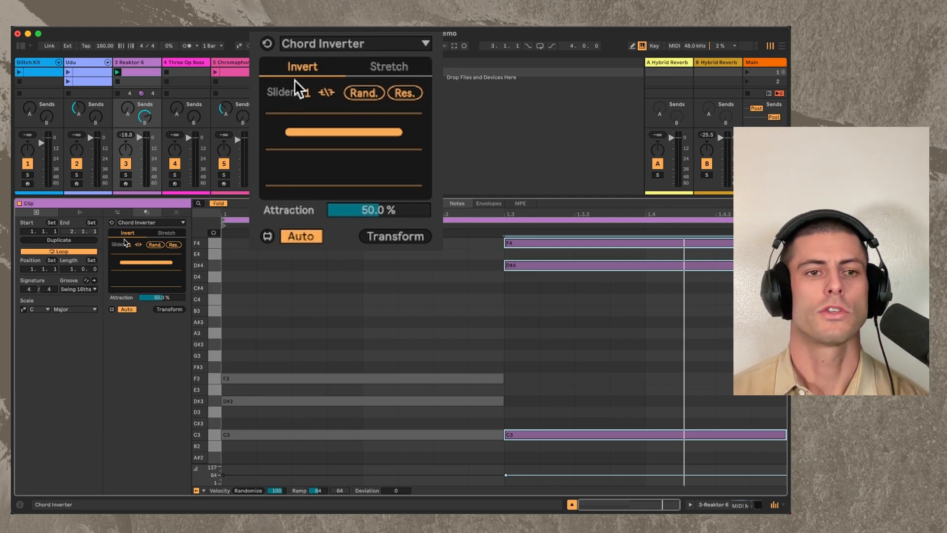
{"action": "mouse_move", "coordinate": [371, 220]}
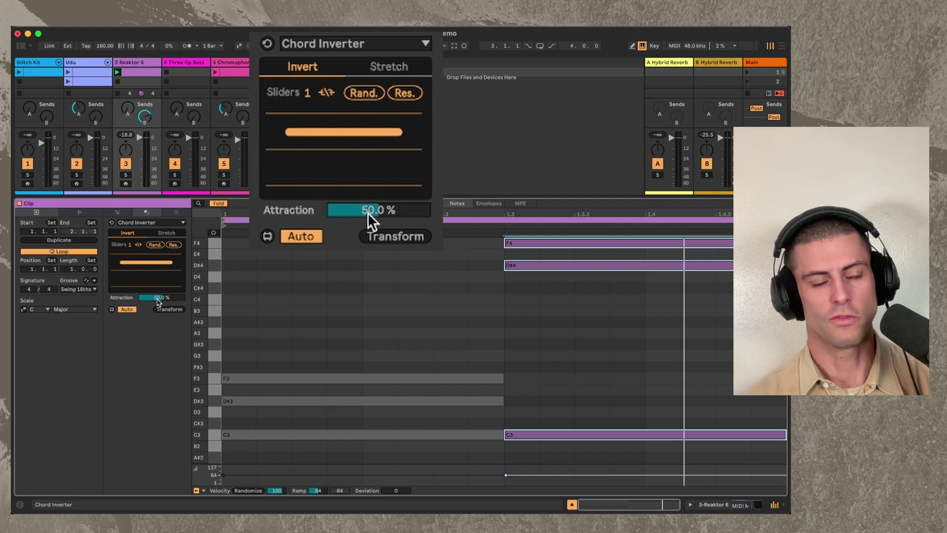
{"action": "mouse_move", "coordinate": [154, 326]}
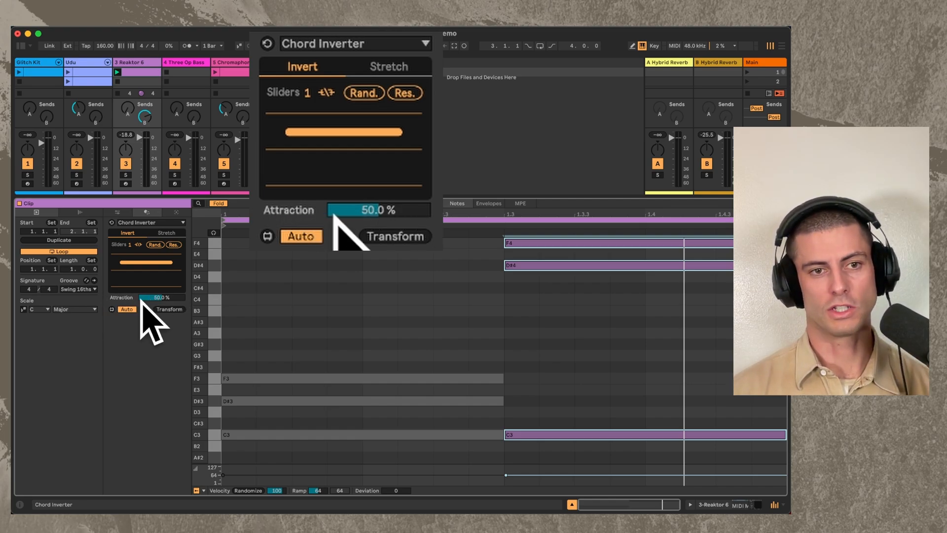
{"action": "mouse_move", "coordinate": [157, 113]}
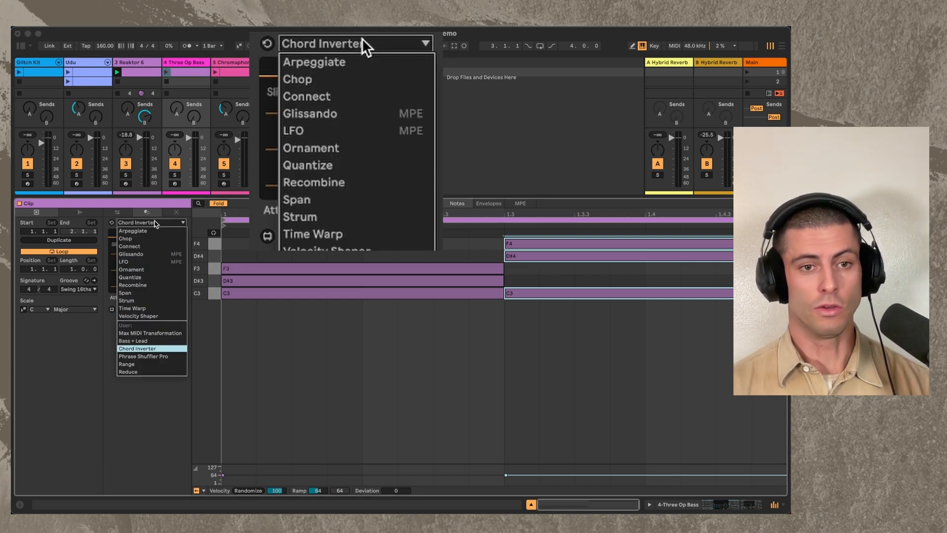
{"action": "mouse_move", "coordinate": [148, 341]}
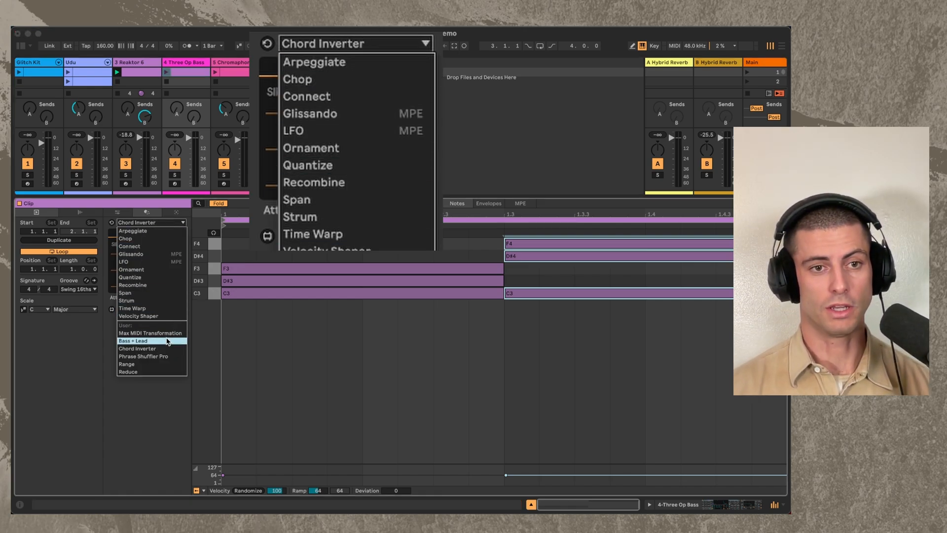
- Replace the Chord Inverter transformation with Bass + Lead from the User section
{"action": "left_click", "coordinate": [132, 341]}
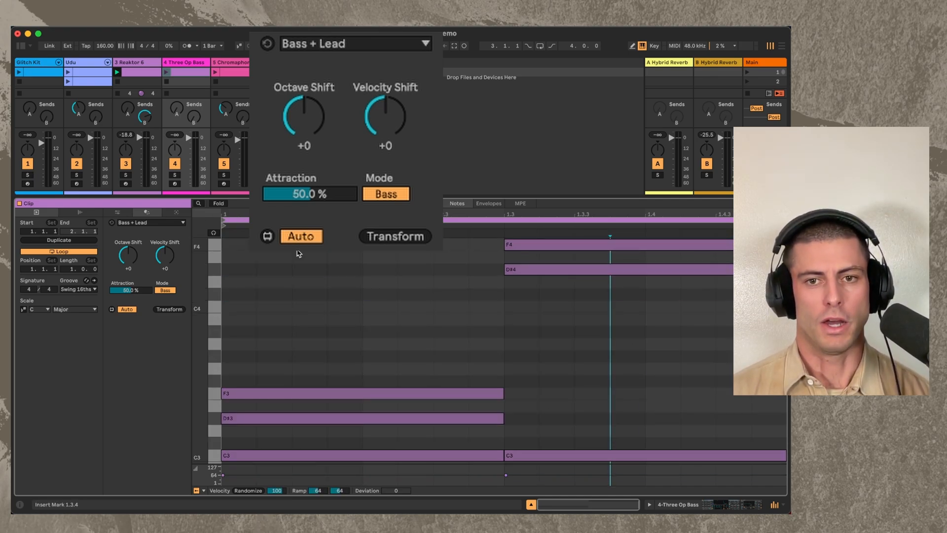
{"action": "left_click", "coordinate": [646, 455]}
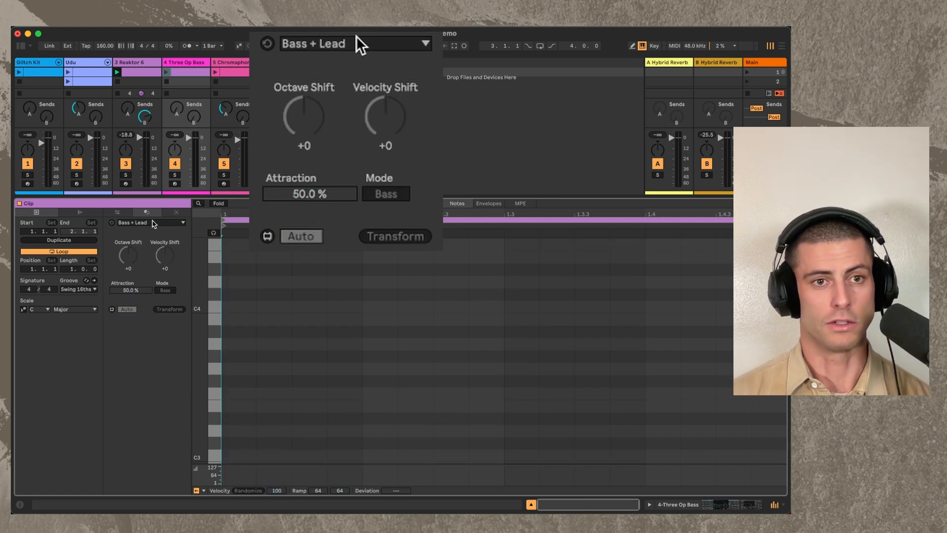
- Generate and reshape two chords with Stacks, then transform them into bass notes C3 and D3
{"action": "left_click", "coordinate": [424, 43]}
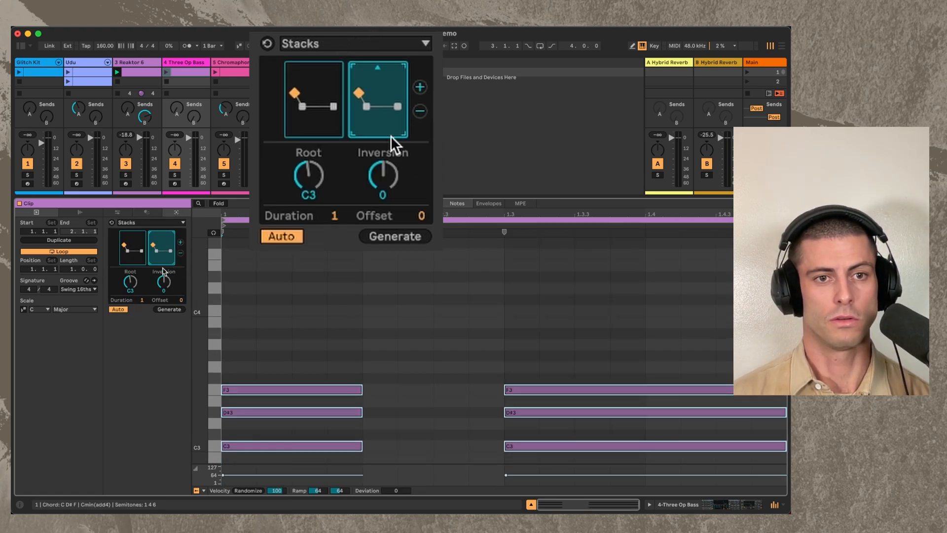
{"action": "left_click_drag", "start_coordinate": [377, 94], "coordinate": [366, 81]}
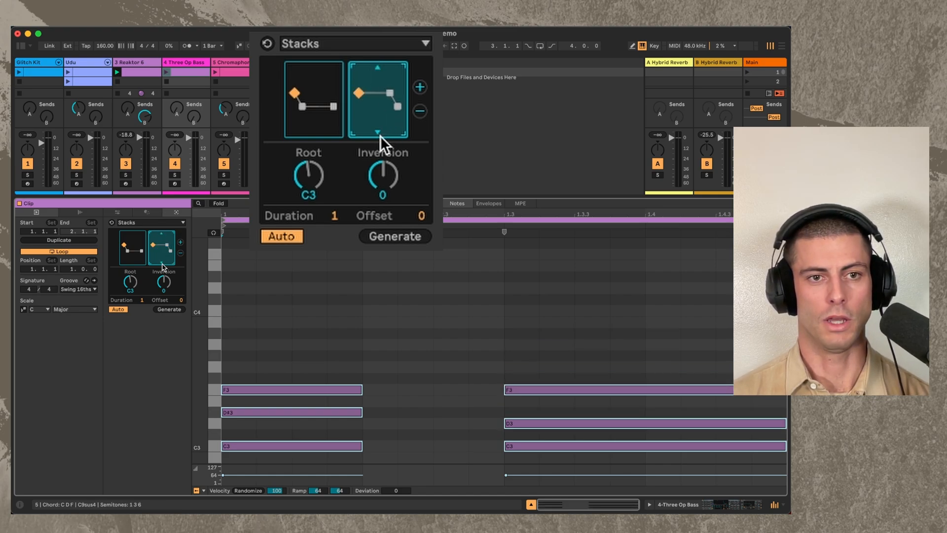
{"action": "left_click_drag", "start_coordinate": [308, 178], "coordinate": [309, 166]}
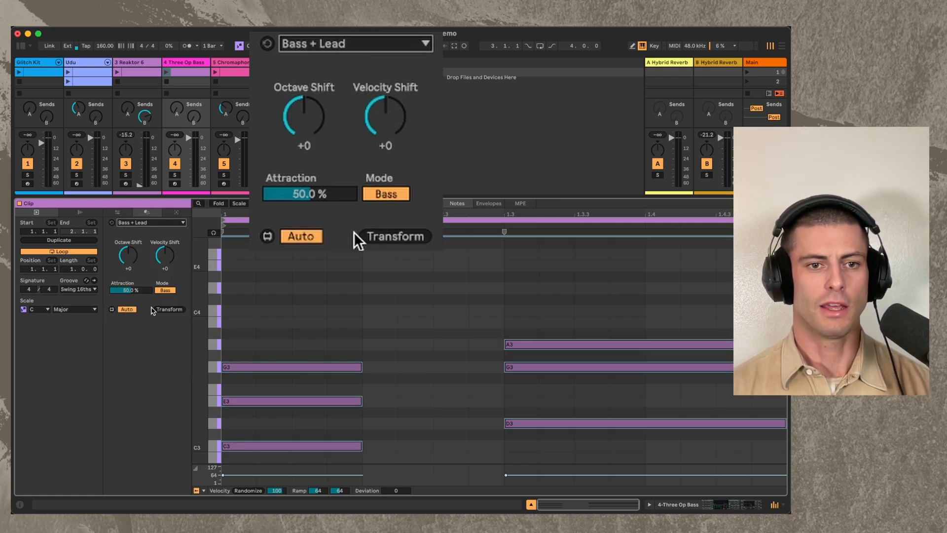
{"action": "left_click", "coordinate": [394, 236]}
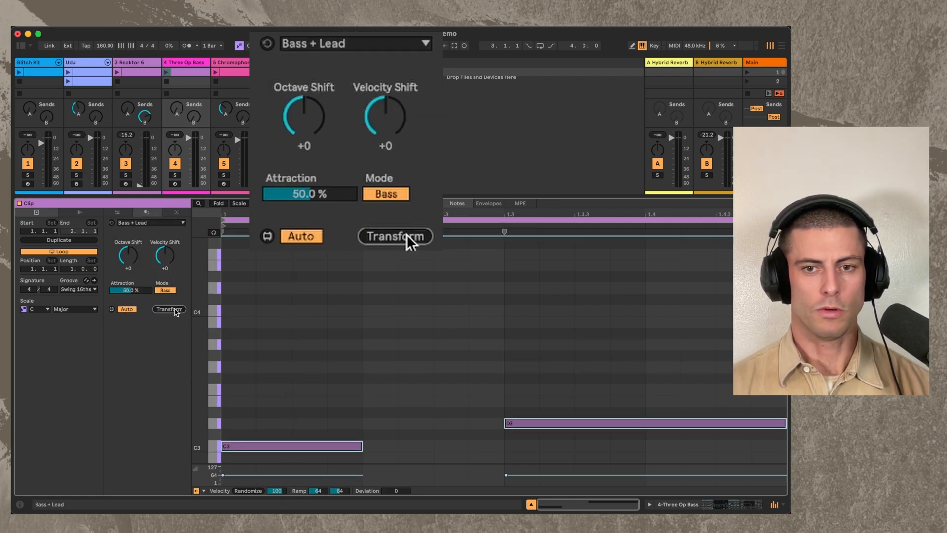
{"action": "mouse_move", "coordinate": [262, 413]}
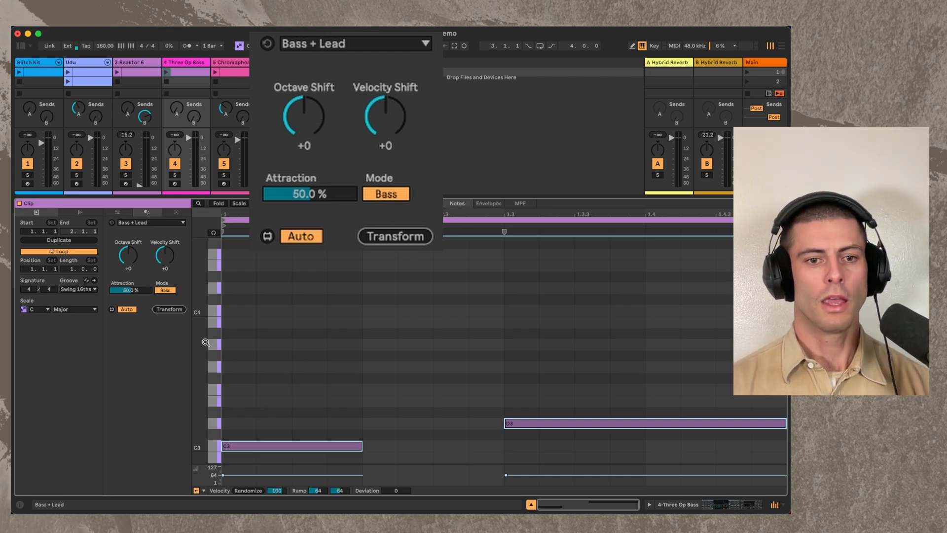
- Set Octave Shift to -2 for C1 and D1, and Velocity Shift to +26
{"action": "left_click_drag", "start_coordinate": [304, 115], "coordinate": [305, 139]}
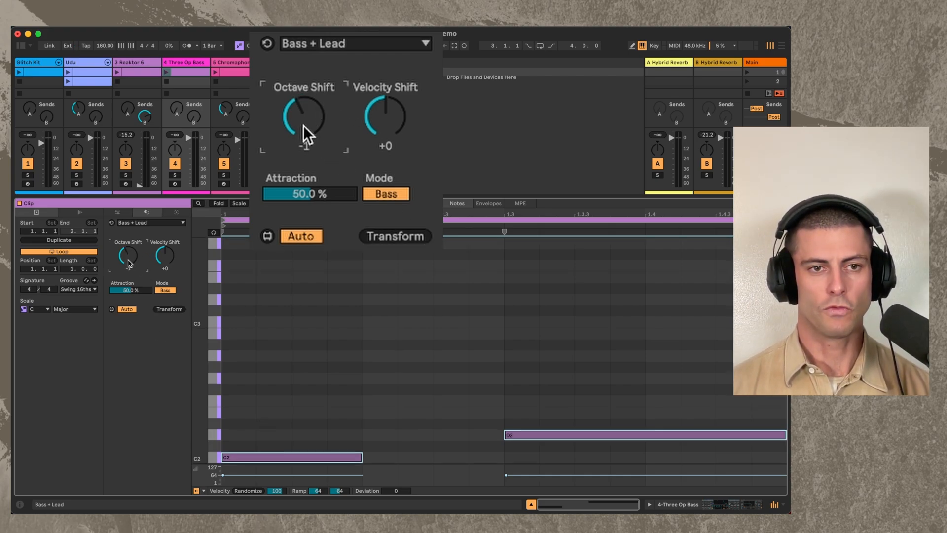
{"action": "left_click_drag", "start_coordinate": [304, 118], "coordinate": [304, 136]}
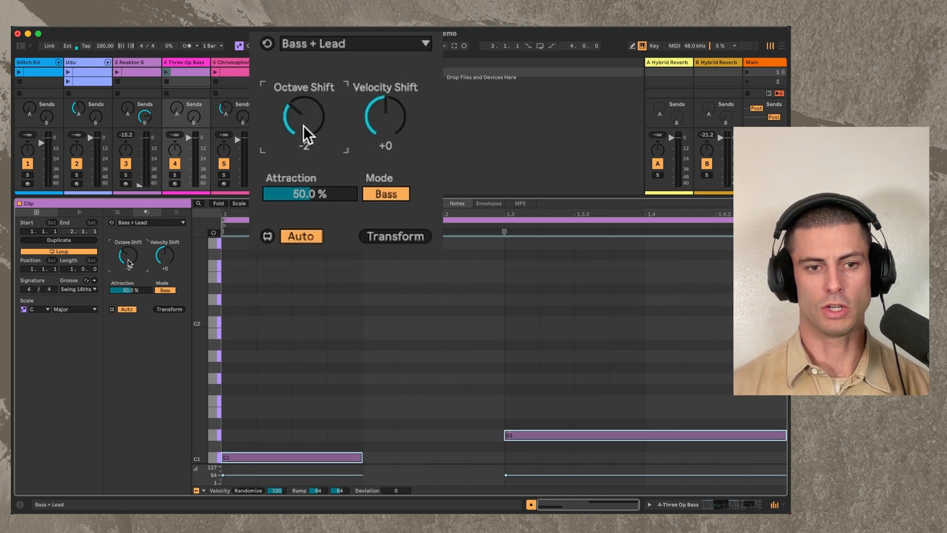
{"action": "left_click_drag", "start_coordinate": [385, 114], "coordinate": [385, 97]}
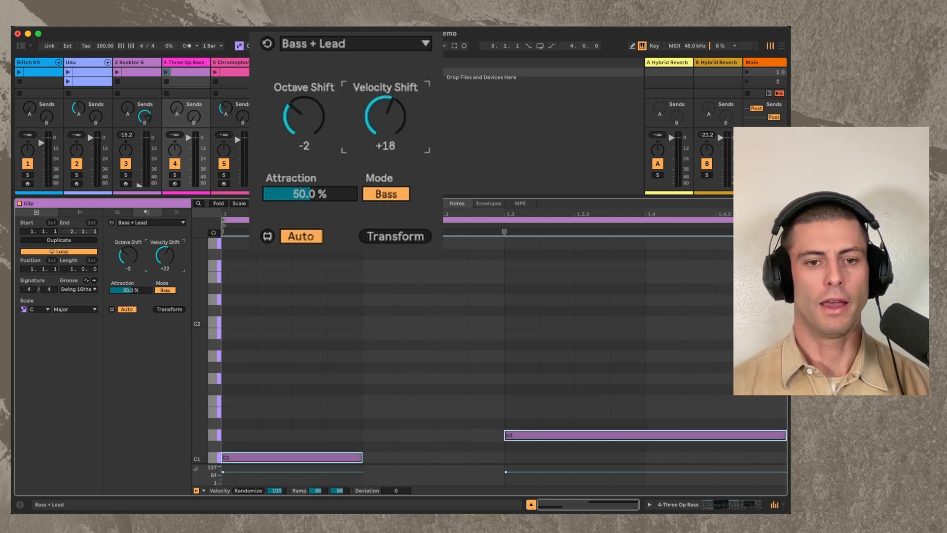
{"action": "left_click_drag", "start_coordinate": [384, 114], "coordinate": [384, 102]}
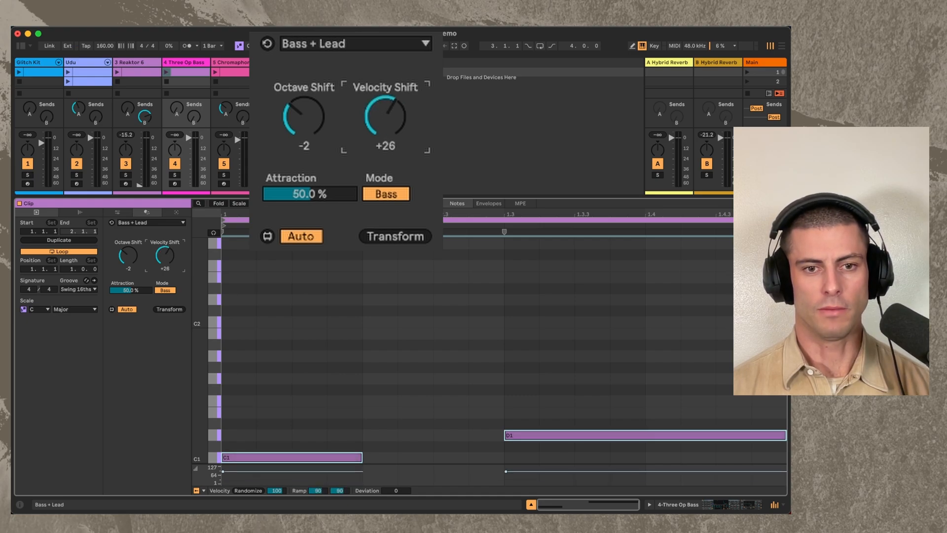
{"action": "mouse_move", "coordinate": [287, 208]}
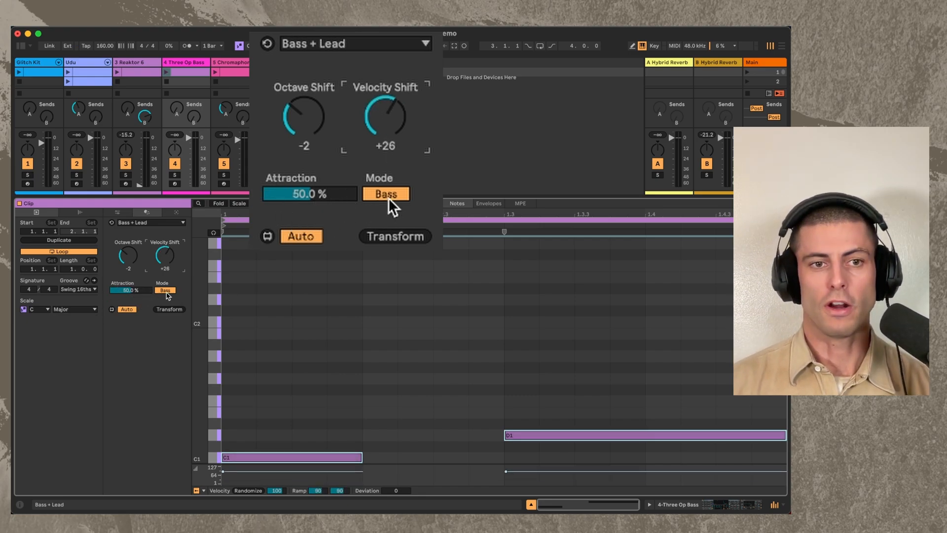
- Put Bass + Lead in Lead mode for G3 and A3, comparing against Bass mode
{"action": "left_click", "coordinate": [385, 193]}
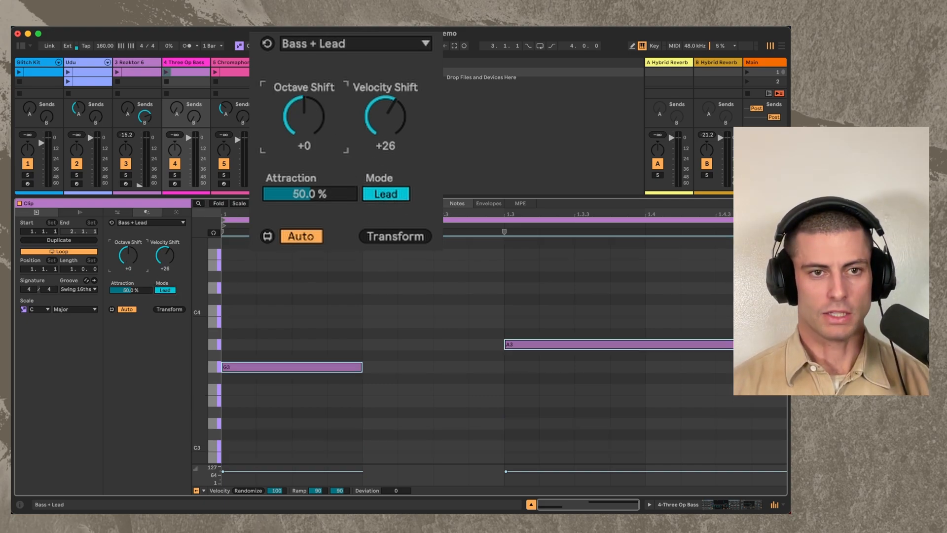
{"action": "left_click", "coordinate": [394, 236]}
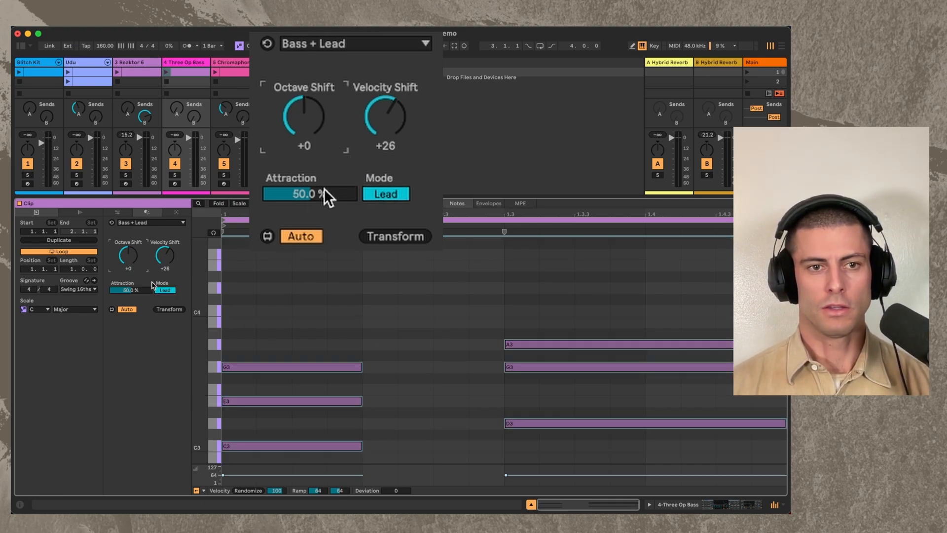
{"action": "left_click", "coordinate": [385, 194]}
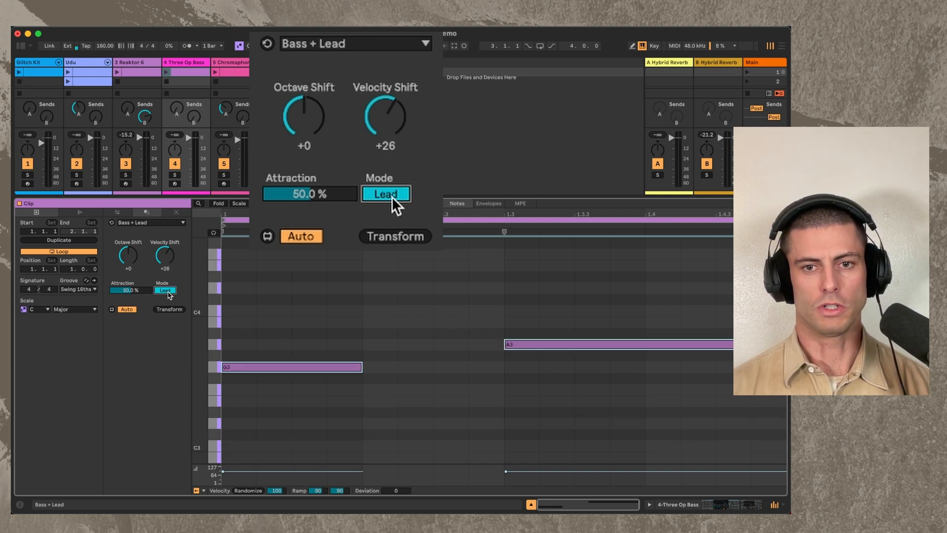
{"action": "left_click", "coordinate": [385, 193]}
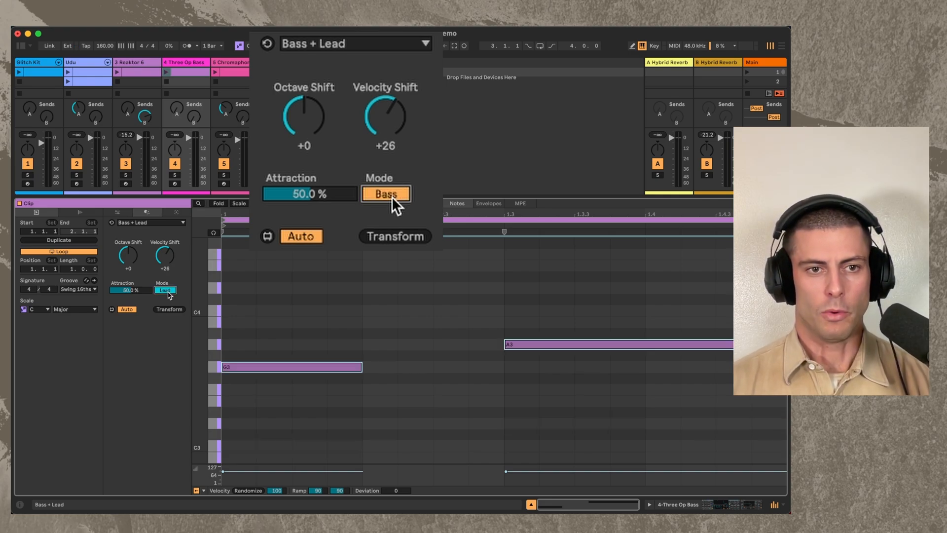
{"action": "left_click", "coordinate": [385, 193]}
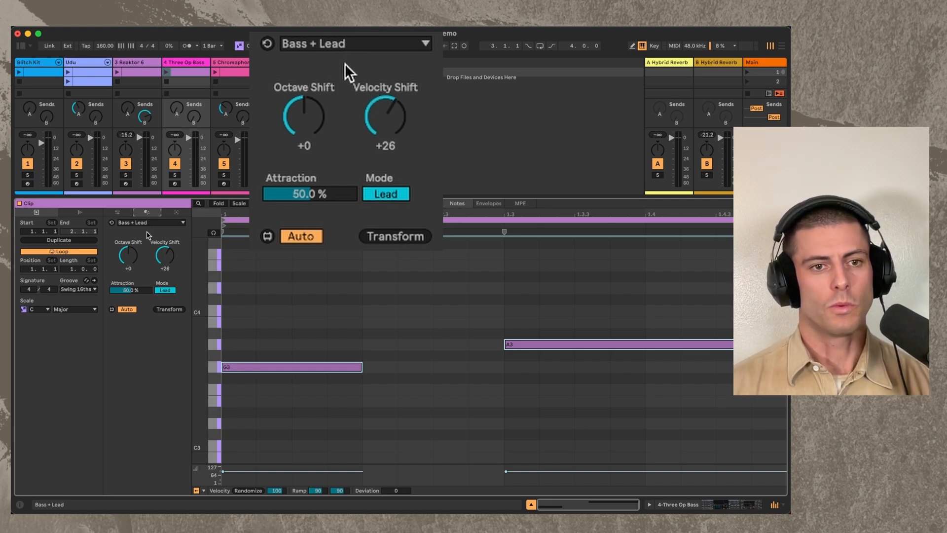